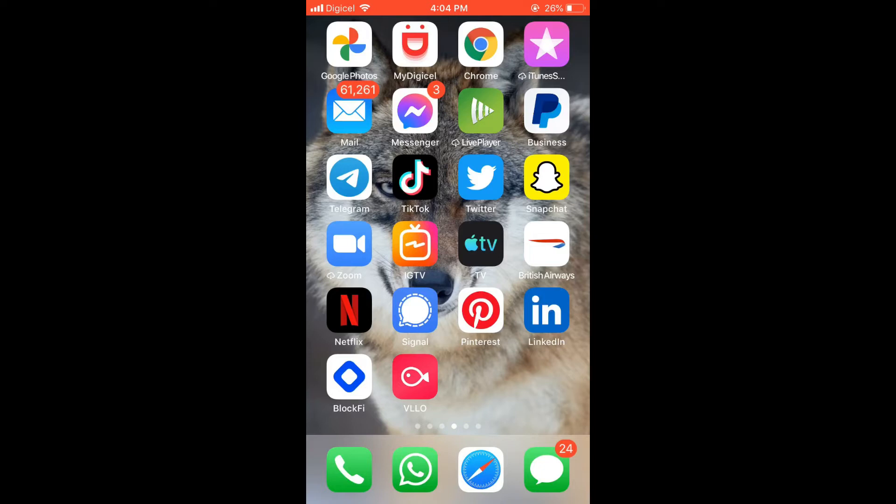
# - Launch TikTok from the iOS home screen, landing on the profile page with two drafts
pyautogui.click(414, 176)
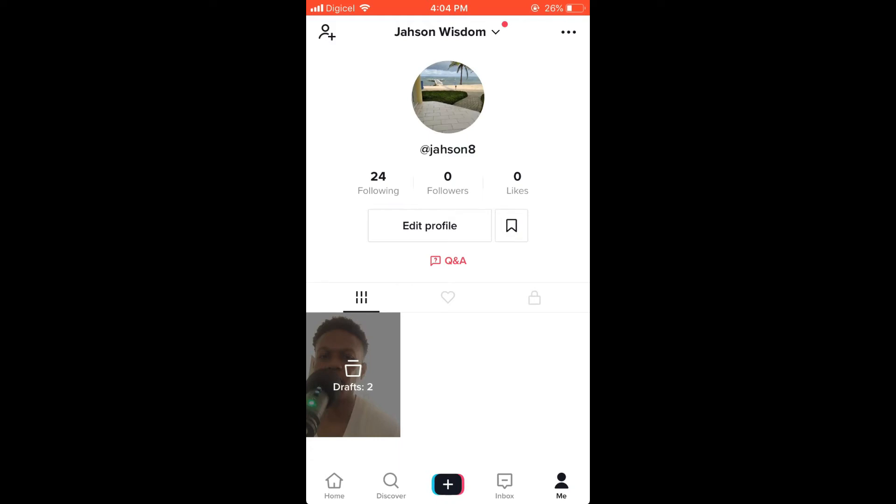
# - Open the Drafts: 2 folder and enter selection mode
pyautogui.click(353, 375)
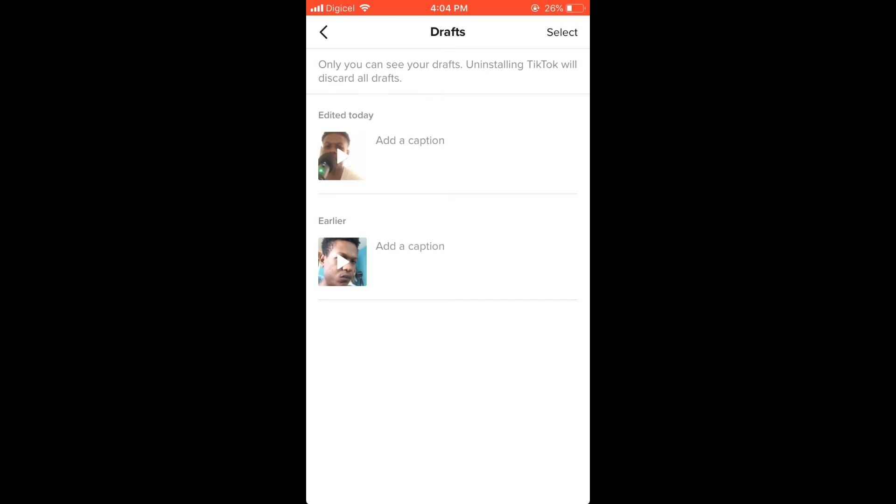
pyautogui.click(560, 32)
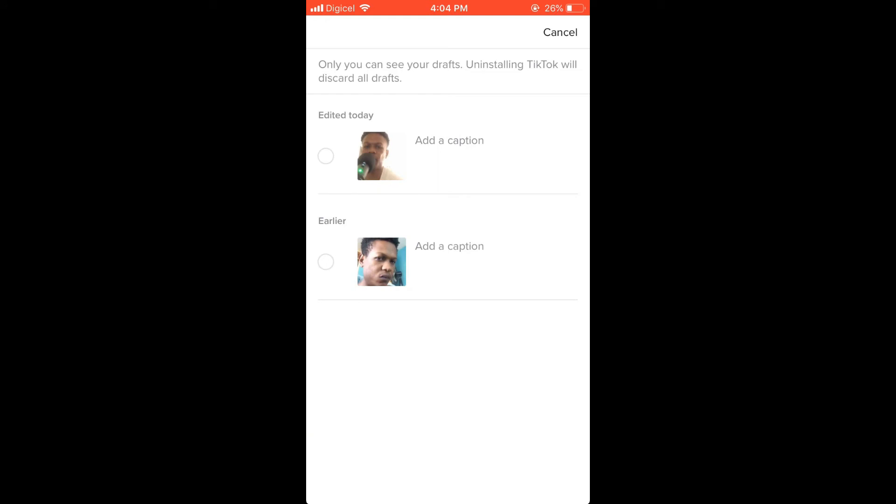
# - Select the Earlier draft, delete it and confirm Discard, leaving only today's draft
pyautogui.click(326, 261)
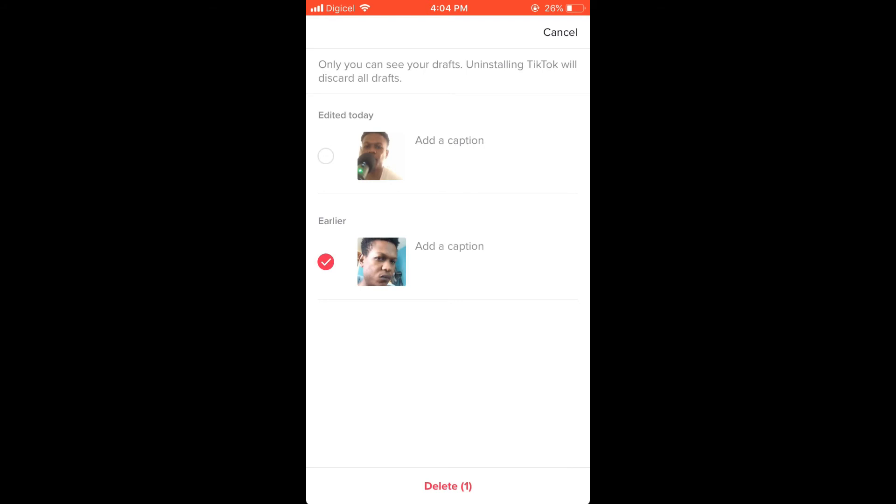
pyautogui.click(447, 486)
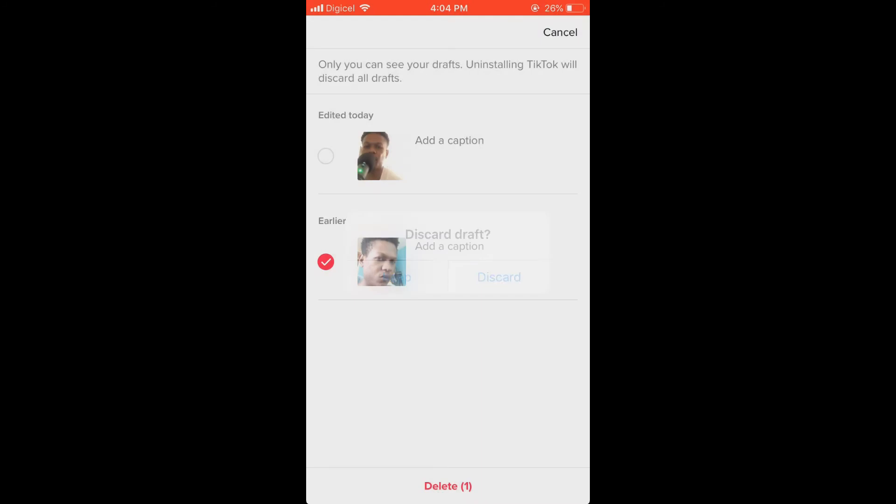
pyautogui.click(498, 277)
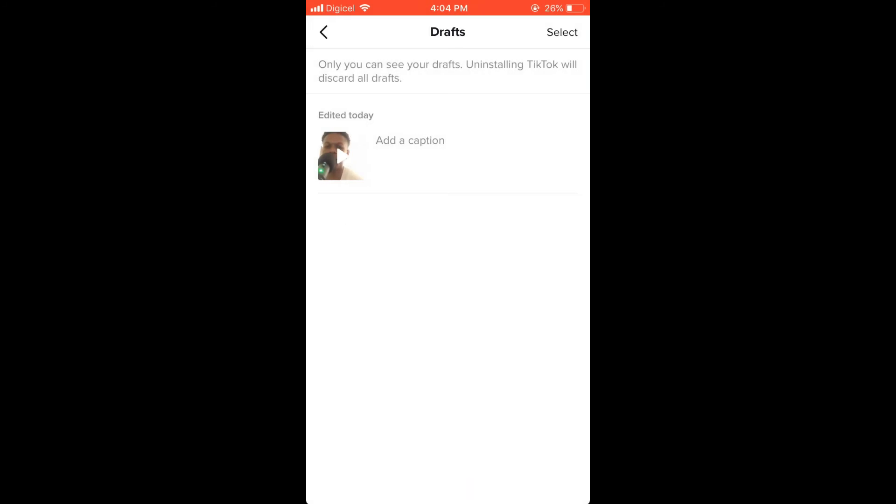